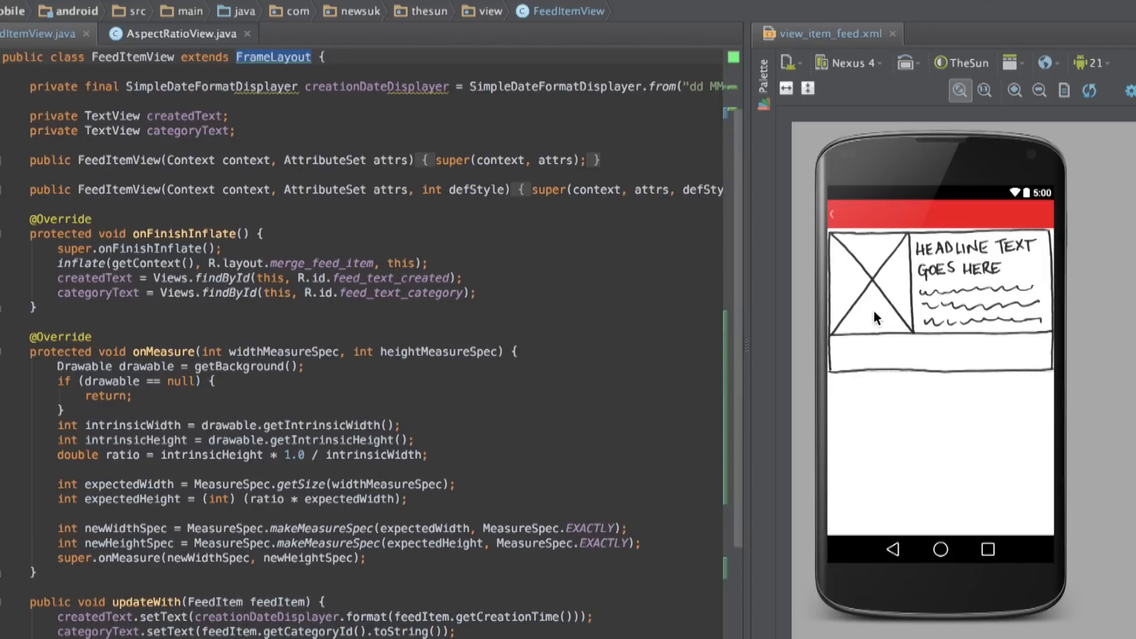
mouse_move(1018, 341)
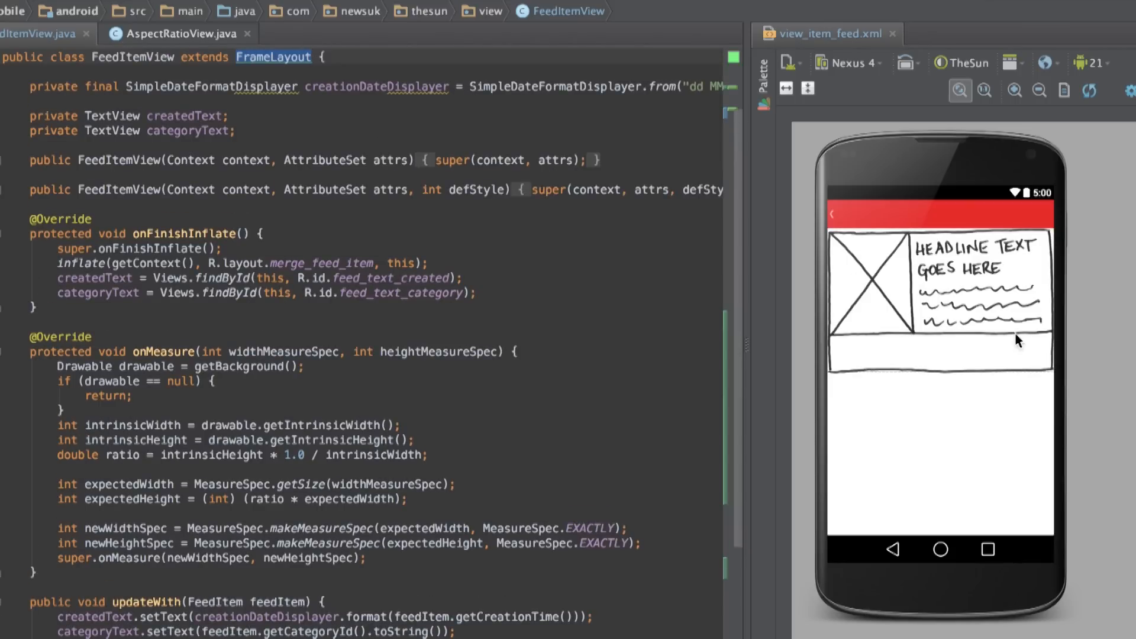